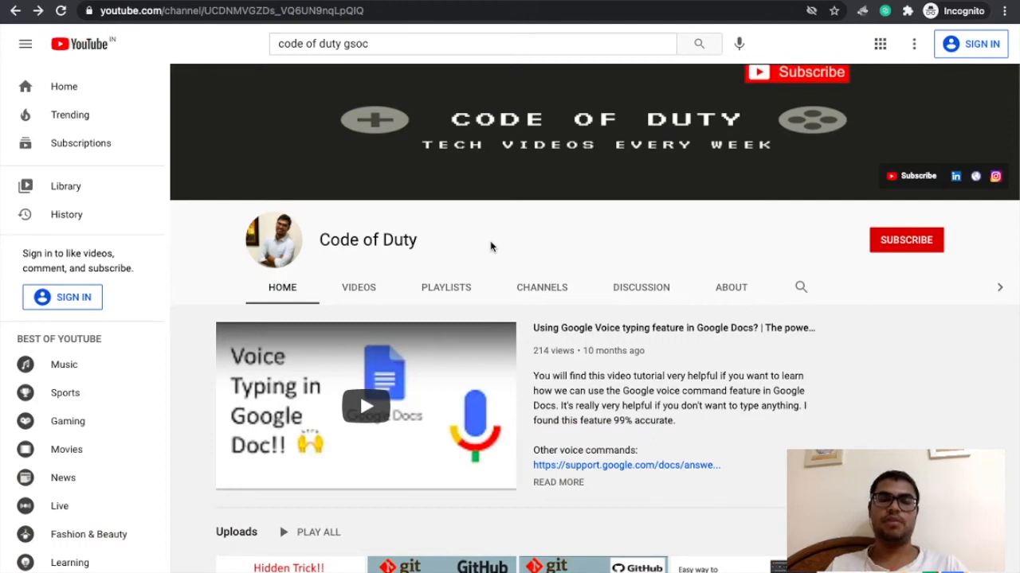
{"action": "mouse_move", "coordinate": [594, 244]}
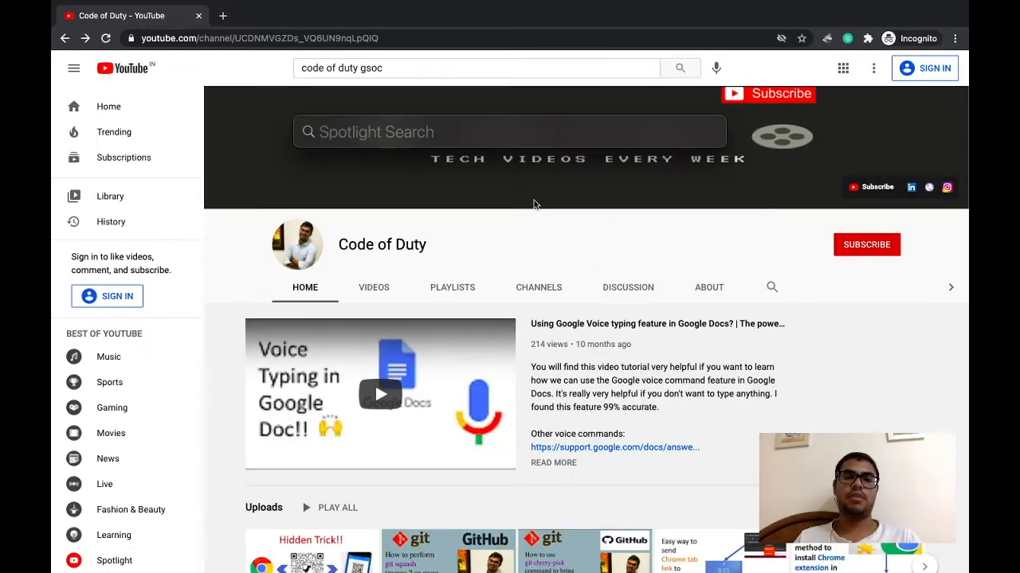
Step: Click into the Spotlight Search field over the Code of Duty channel page
{"action": "left_click", "coordinate": [510, 132]}
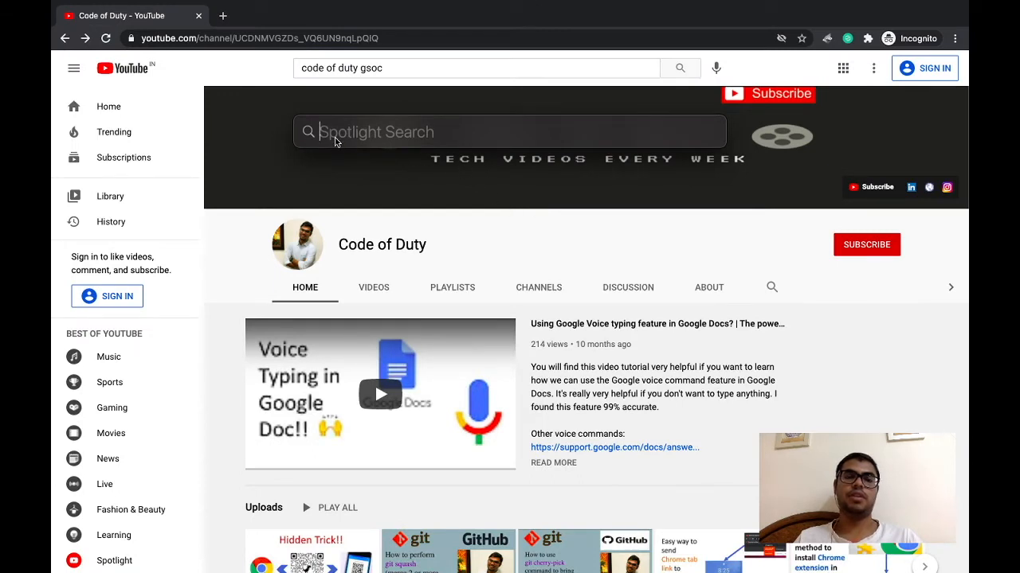
{"action": "mouse_move", "coordinate": [490, 138]}
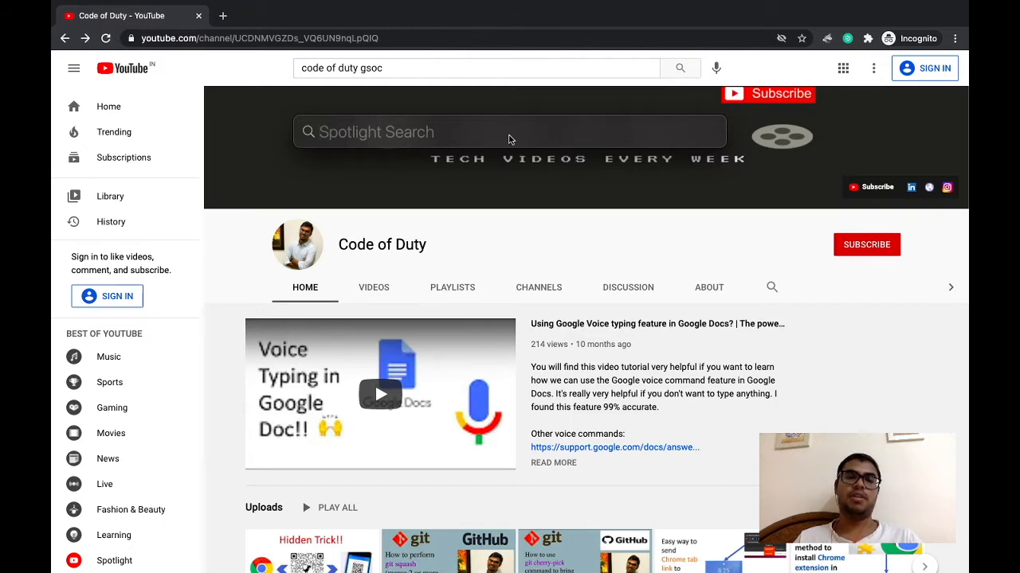
Step: Search Spotlight for the 'Spotlight can't see me!!' folder
{"action": "left_click", "coordinate": [510, 131]}
{"action": "type", "text": "Spot"}
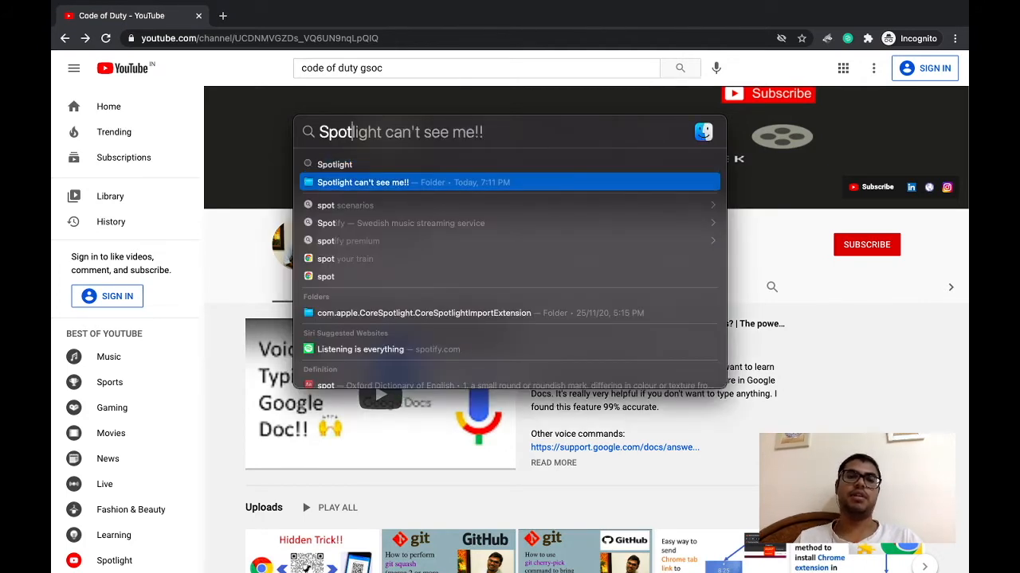
{"action": "mouse_move", "coordinate": [475, 186]}
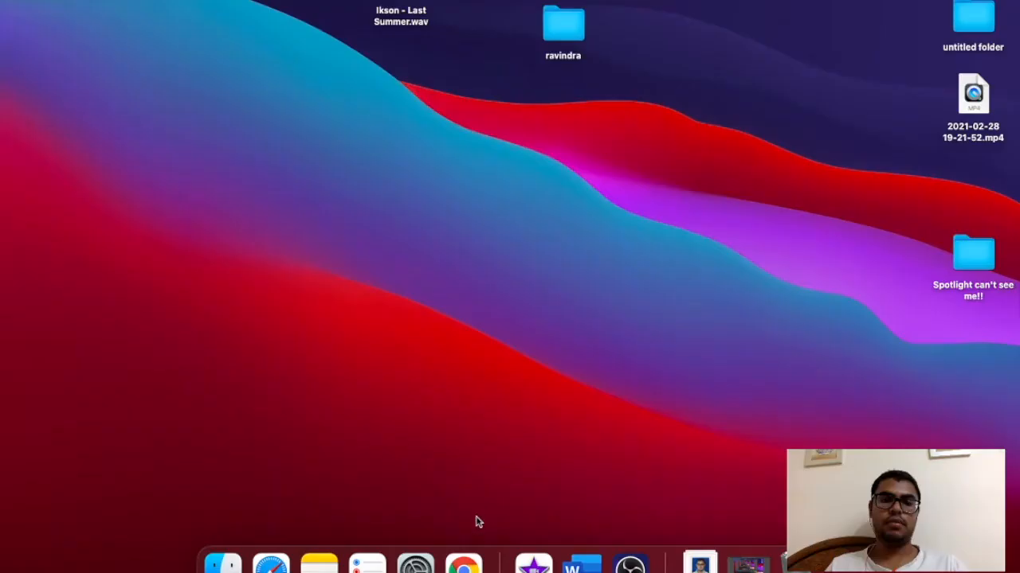
{"action": "mouse_move", "coordinate": [414, 563]}
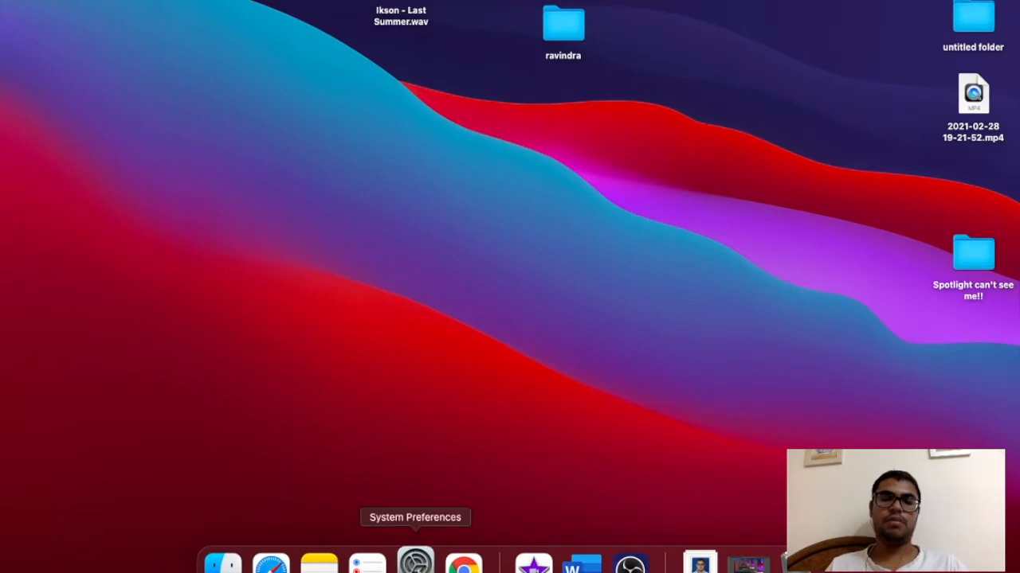
Step: Launch System Preferences and open the Spotlight pane's Search Results categories
{"action": "left_click", "coordinate": [415, 563]}
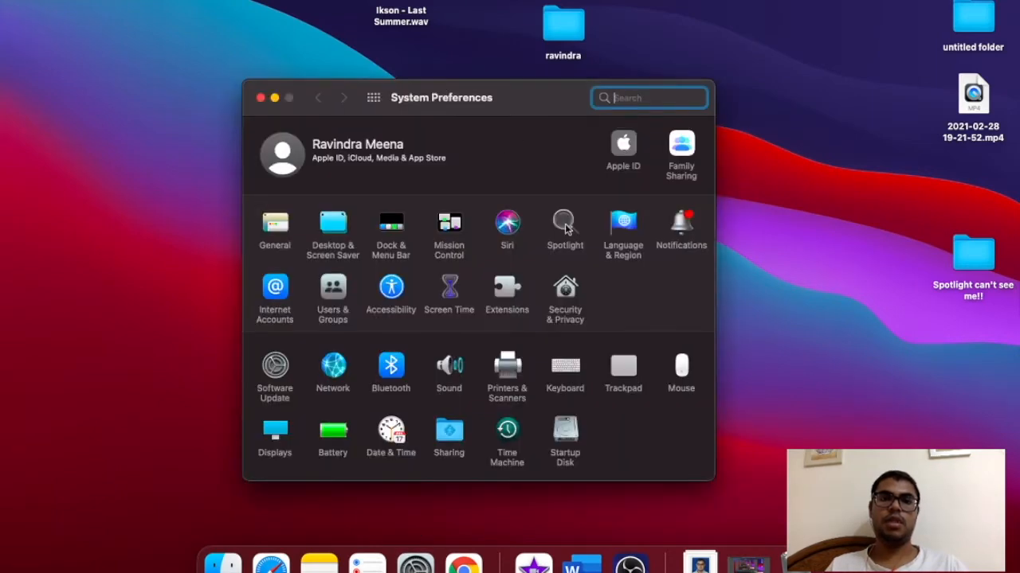
{"action": "left_click", "coordinate": [565, 222]}
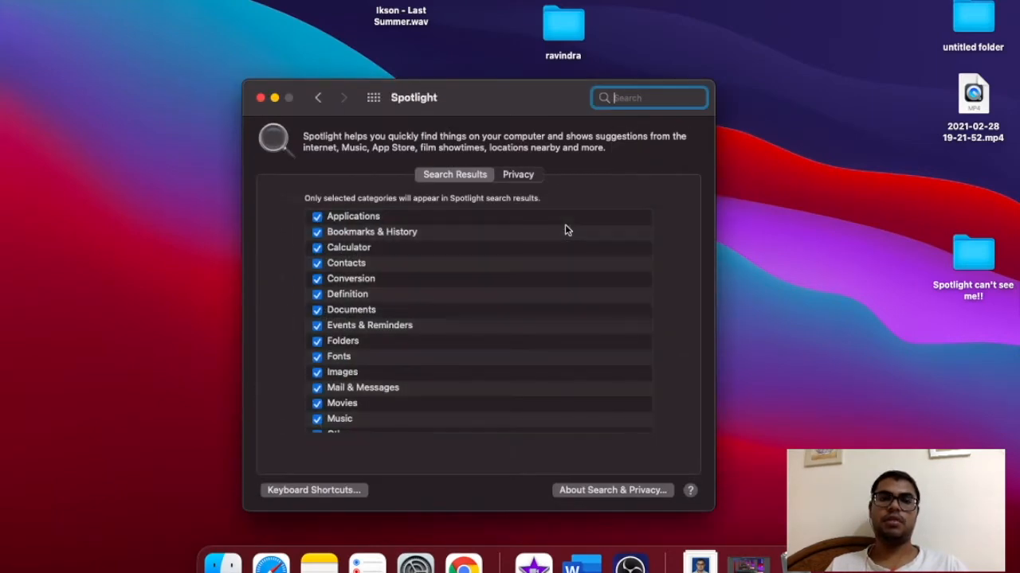
{"action": "scroll", "scroll_direction": "down", "scroll_amount": 3}
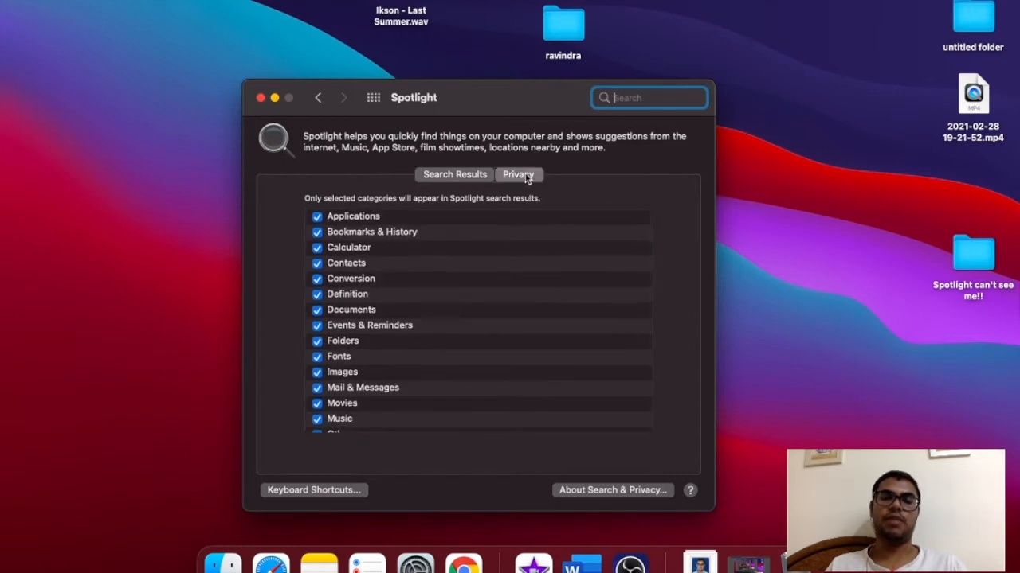
Step: Switch to Spotlight's Privacy tab and select the desktop folder
{"action": "left_click", "coordinate": [518, 174]}
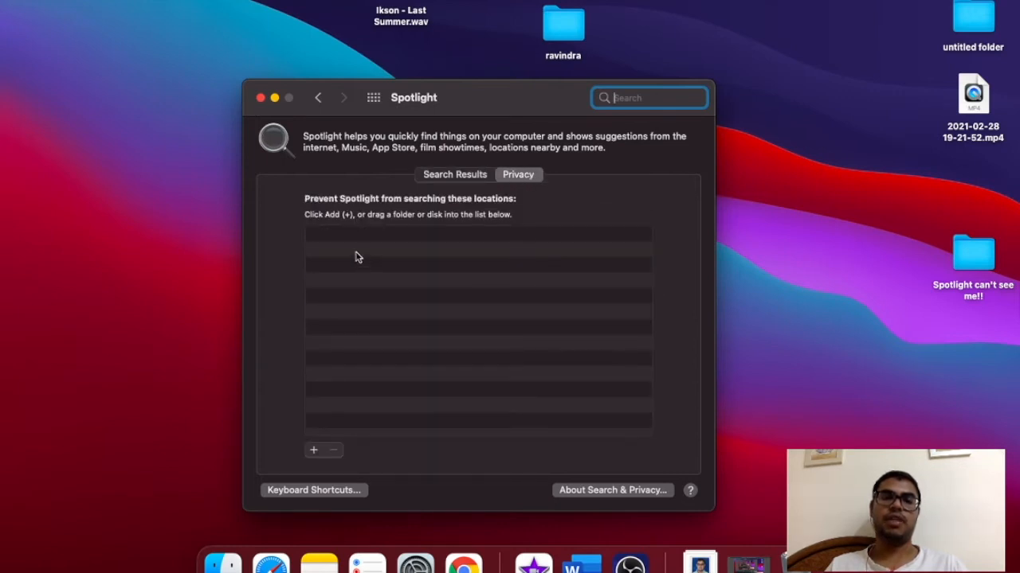
{"action": "mouse_move", "coordinate": [384, 241]}
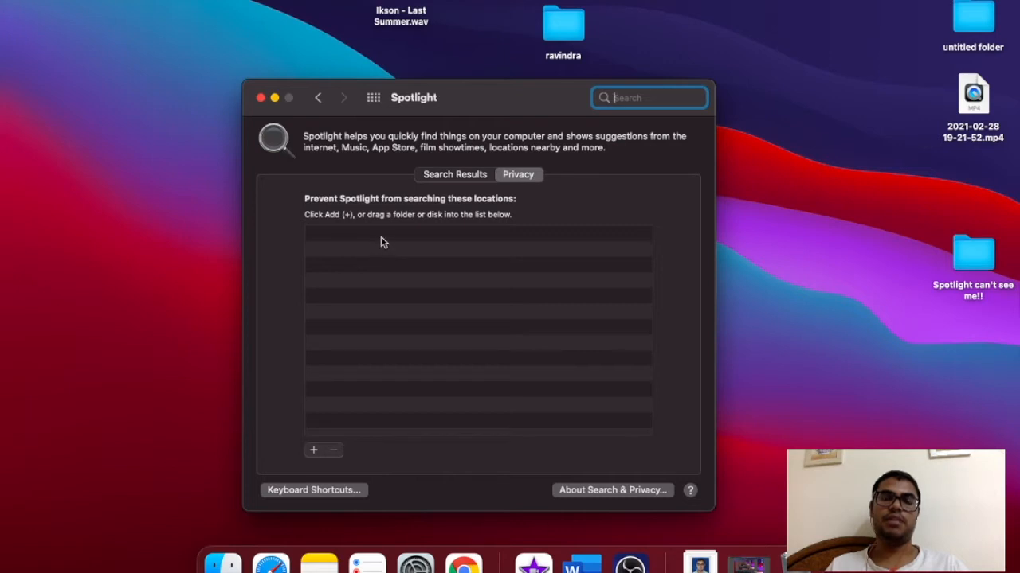
{"action": "mouse_move", "coordinate": [497, 241]}
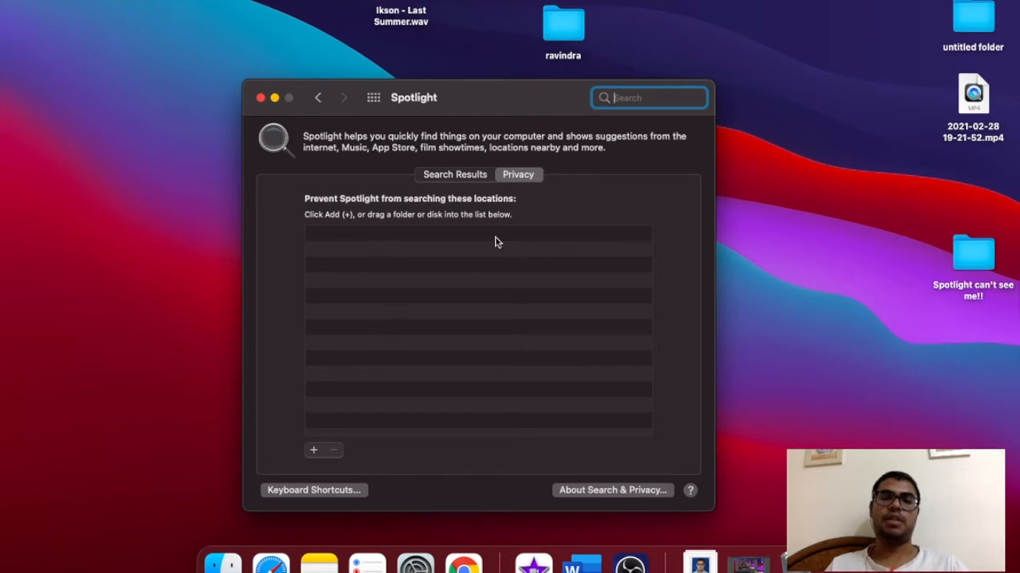
{"action": "mouse_move", "coordinate": [353, 364]}
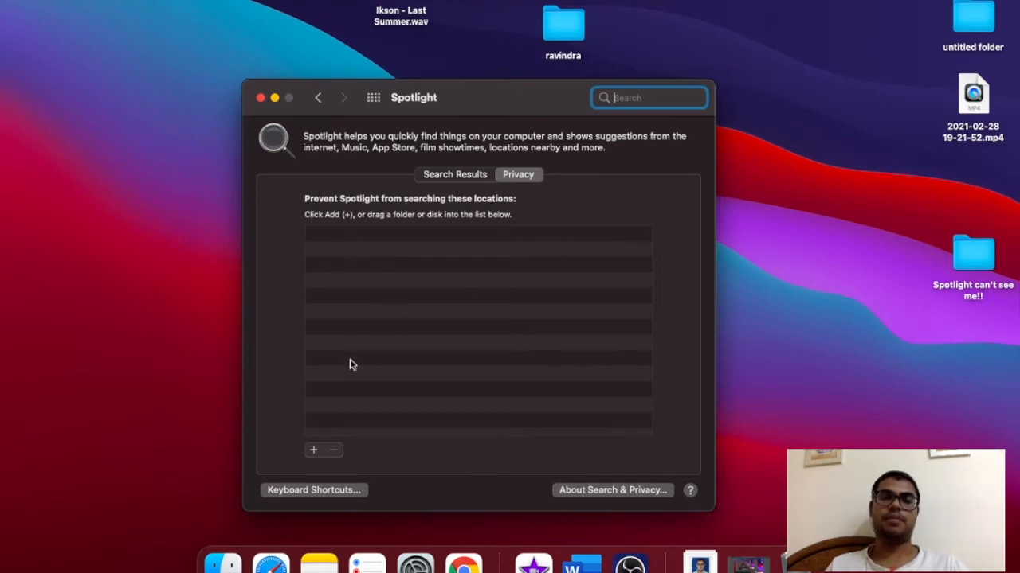
{"action": "left_click", "coordinate": [972, 254]}
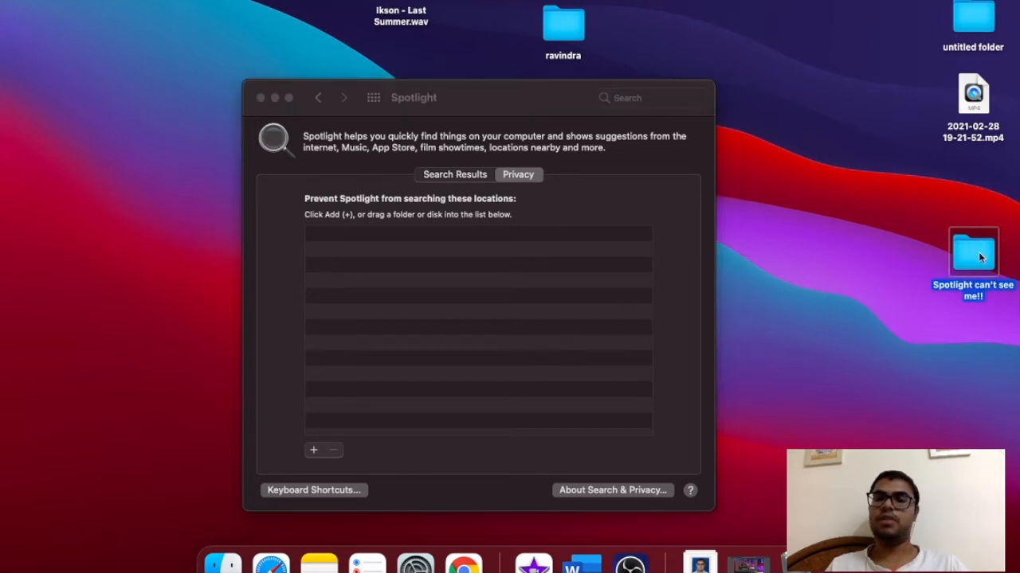
{"action": "mouse_move", "coordinate": [689, 234]}
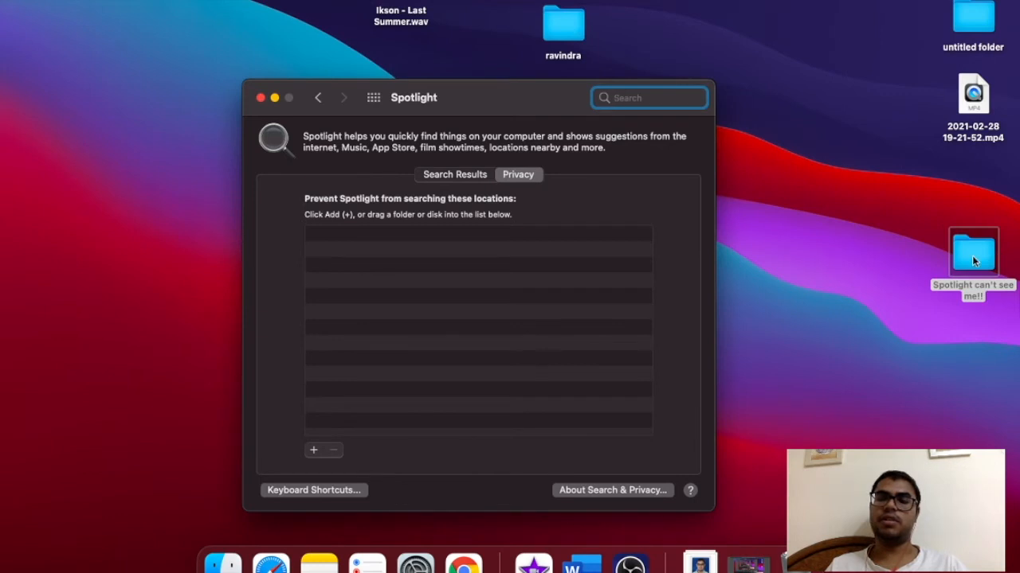
{"action": "mouse_move", "coordinate": [315, 463]}
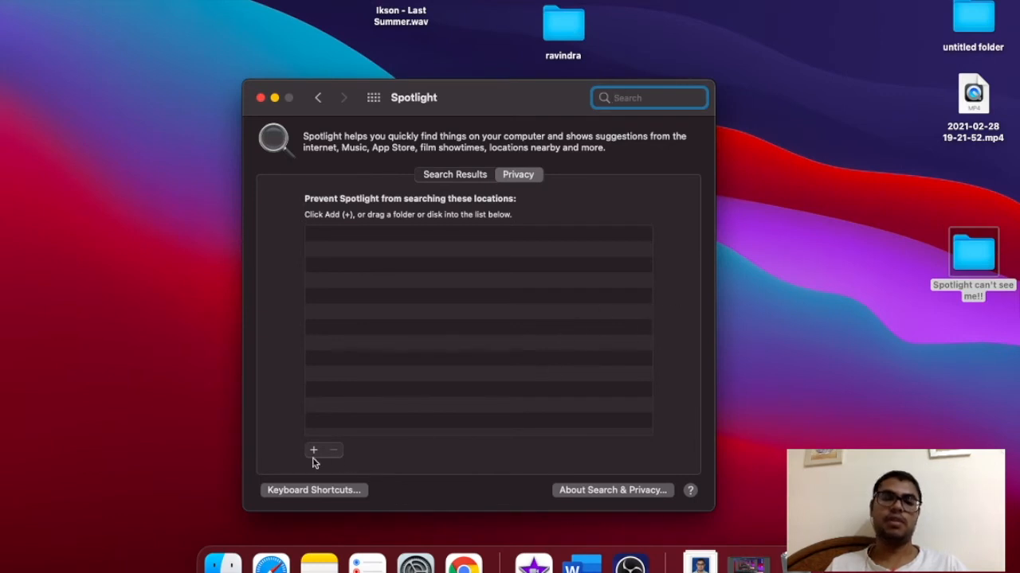
{"action": "mouse_move", "coordinate": [312, 451]}
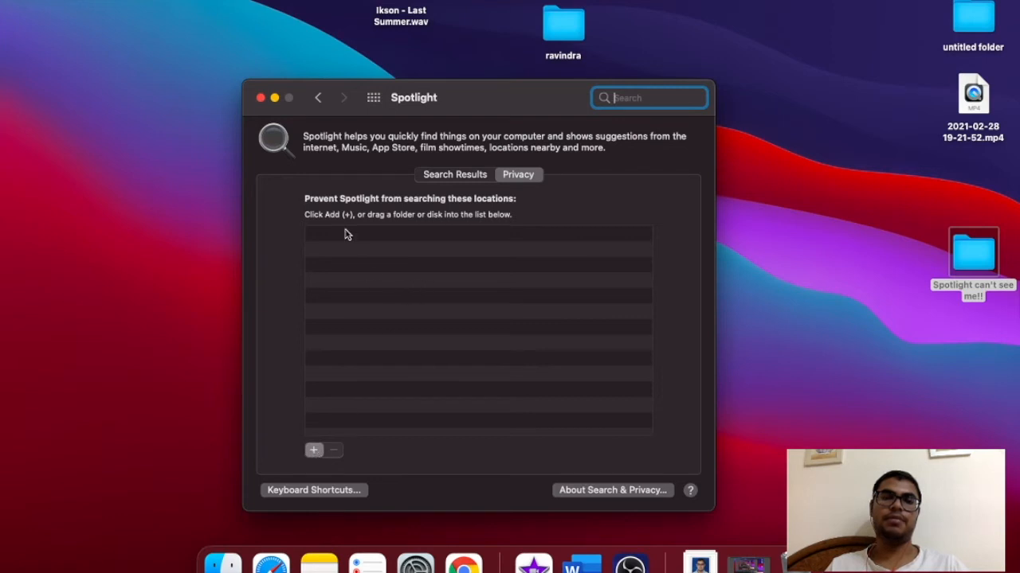
Step: Add 'Spotlight can't see me!!' from the Desktop to the Privacy exclusion list
{"action": "left_click", "coordinate": [313, 450]}
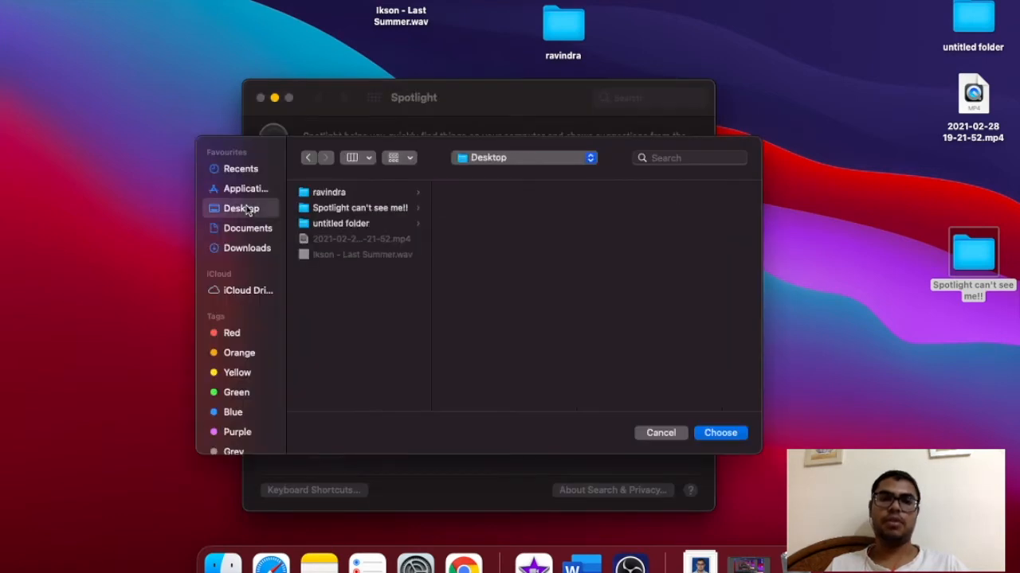
{"action": "left_click", "coordinate": [360, 208]}
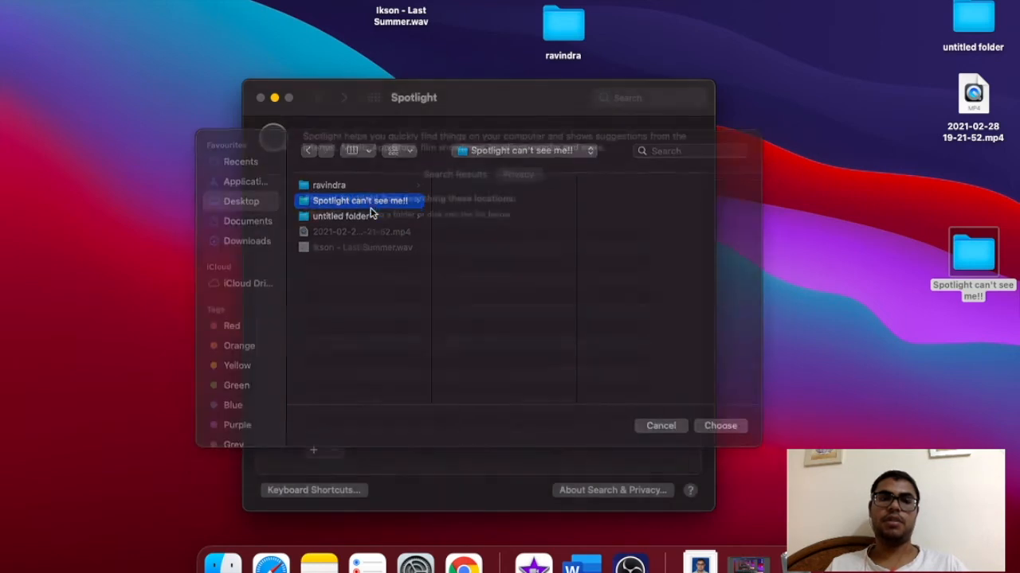
{"action": "left_click", "coordinate": [720, 426]}
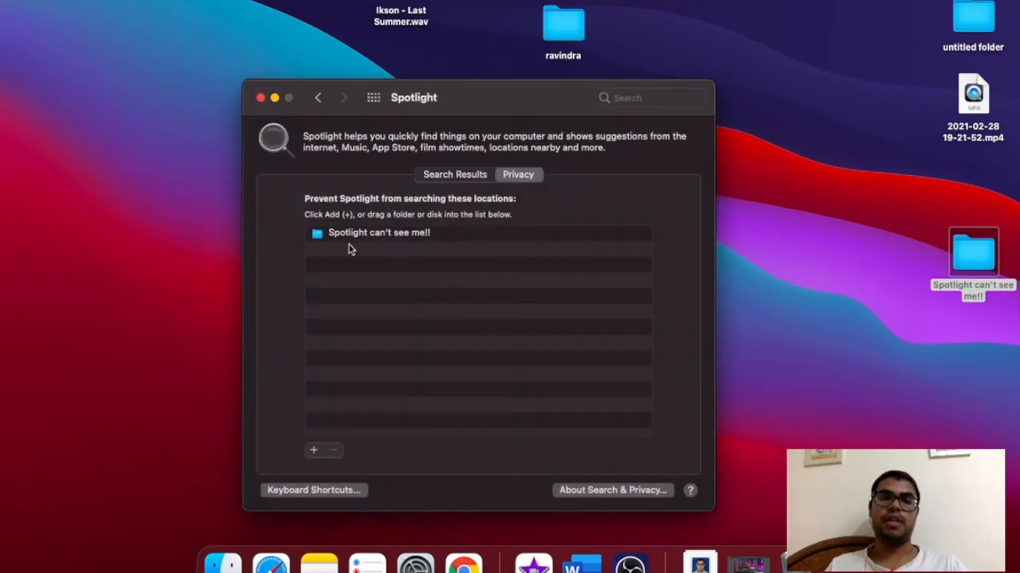
{"action": "mouse_move", "coordinate": [431, 255]}
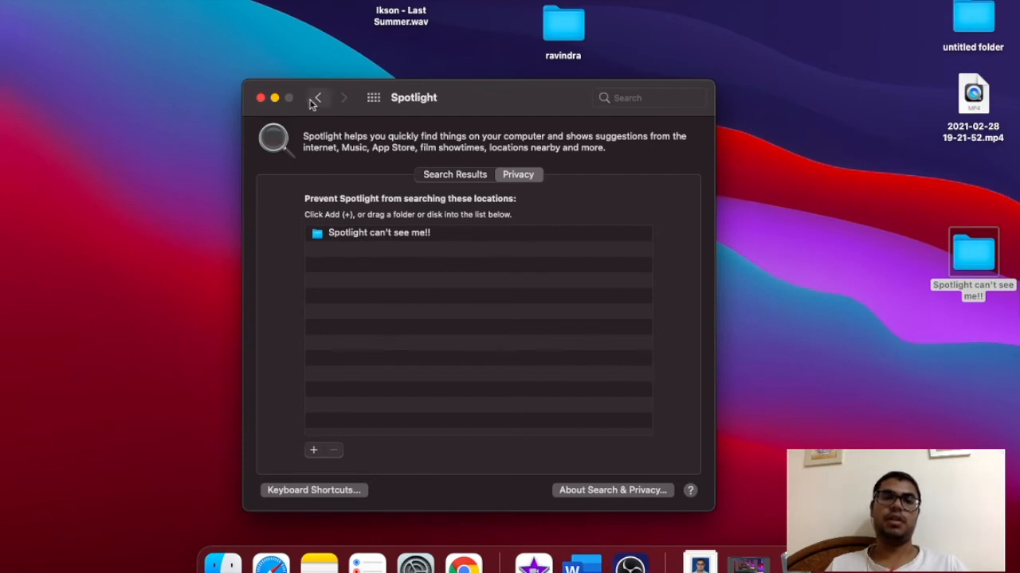
Step: Hide System Preferences and search Spotlight for 'spotlight' to test the exclusion
{"action": "left_click", "coordinate": [274, 97]}
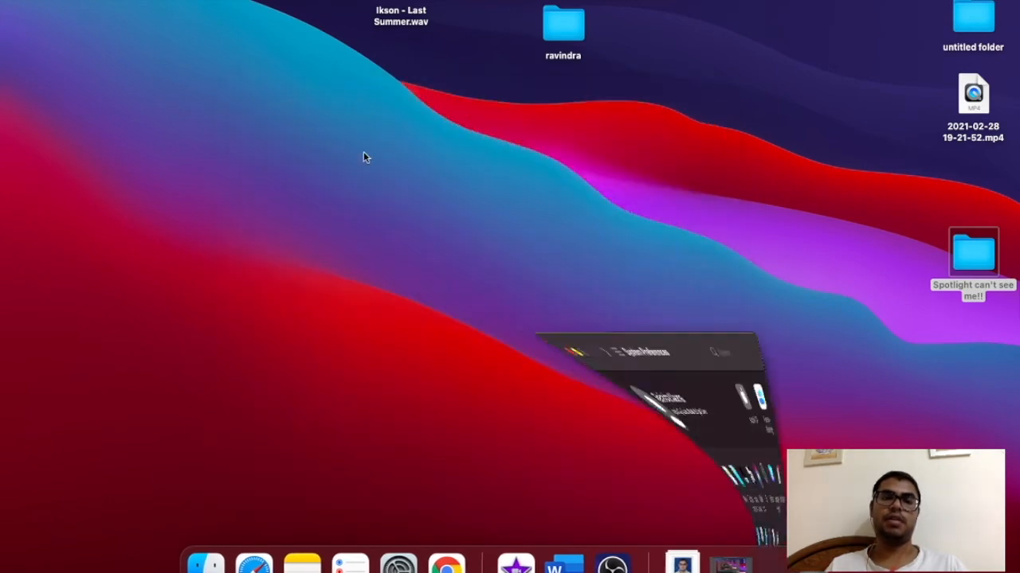
{"action": "key", "text": "cmd+space"}
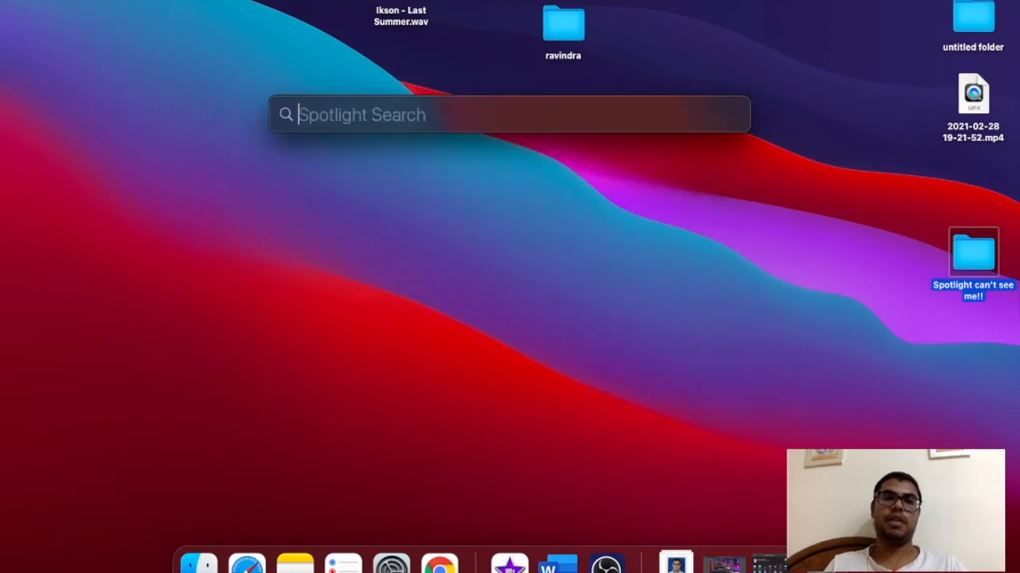
{"action": "type", "text": "spotlight"}
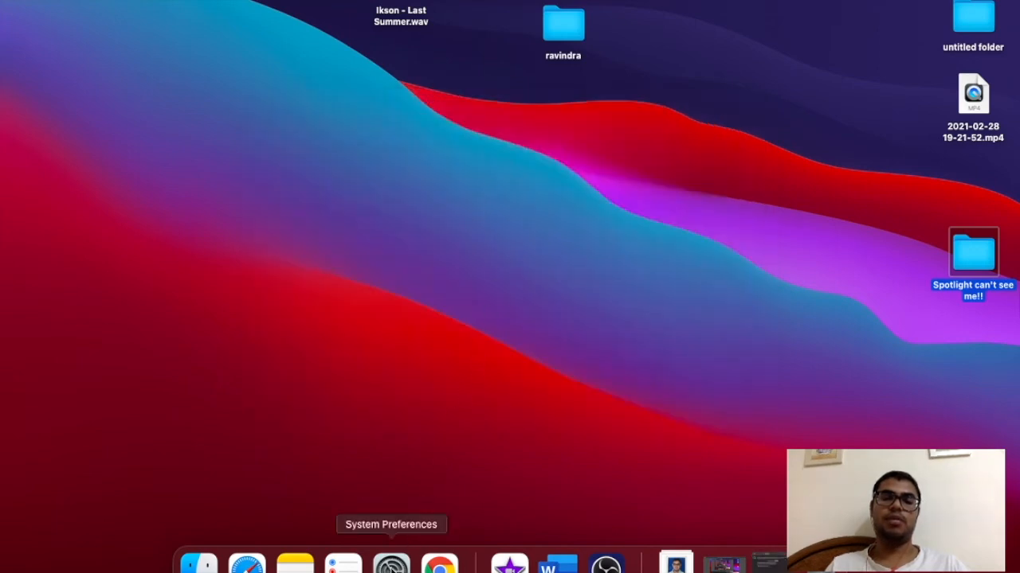
Step: Reopen System Preferences from the Dock to the Spotlight Privacy tab
{"action": "left_click", "coordinate": [391, 564]}
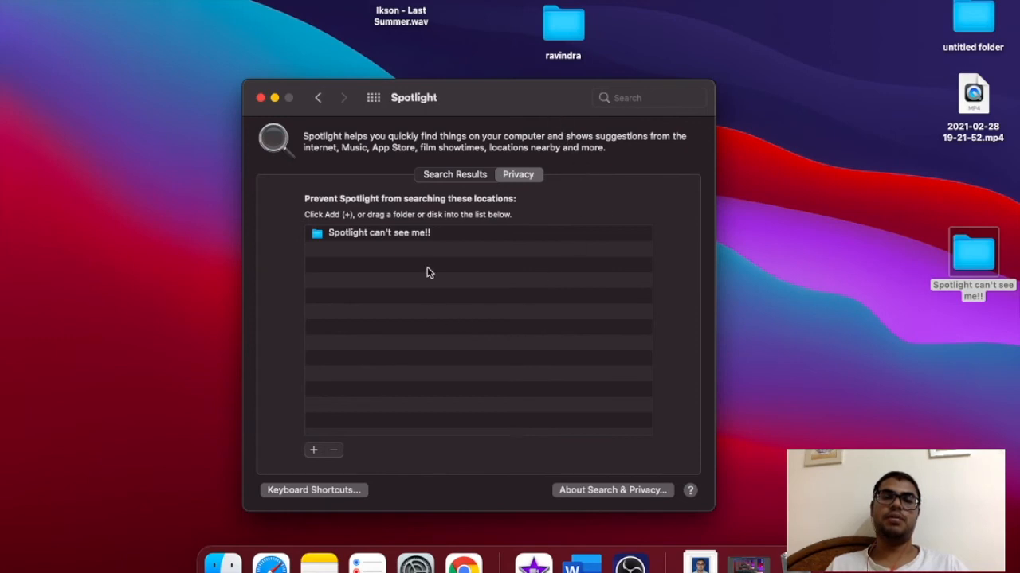
{"action": "mouse_move", "coordinate": [575, 207]}
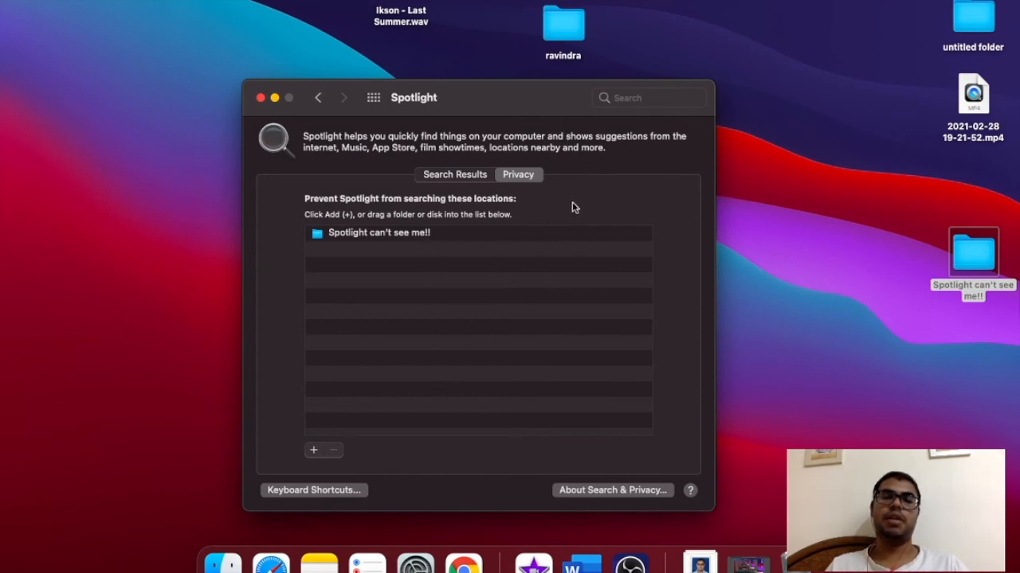
{"action": "mouse_move", "coordinate": [392, 149]}
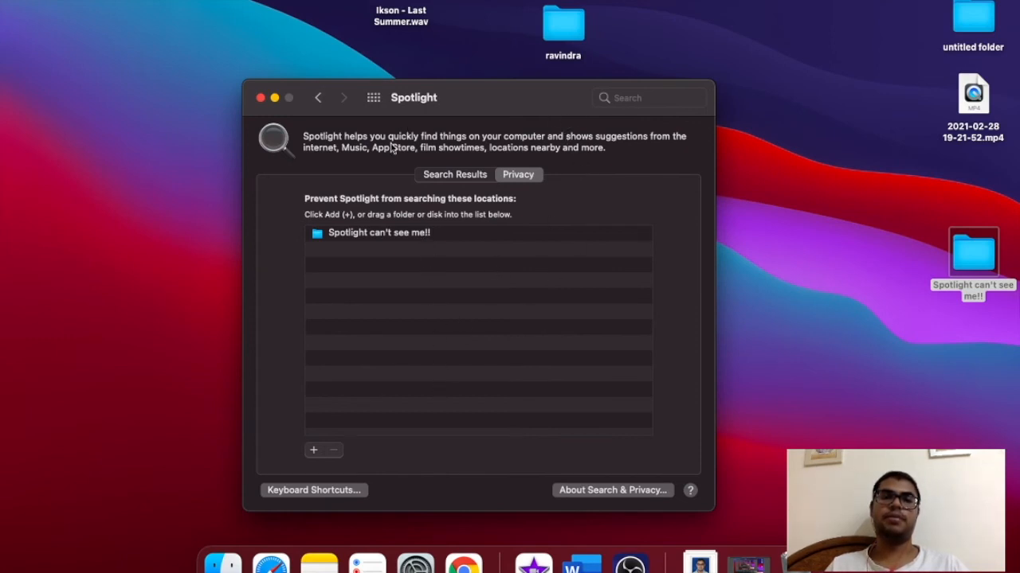
{"action": "mouse_move", "coordinate": [570, 234]}
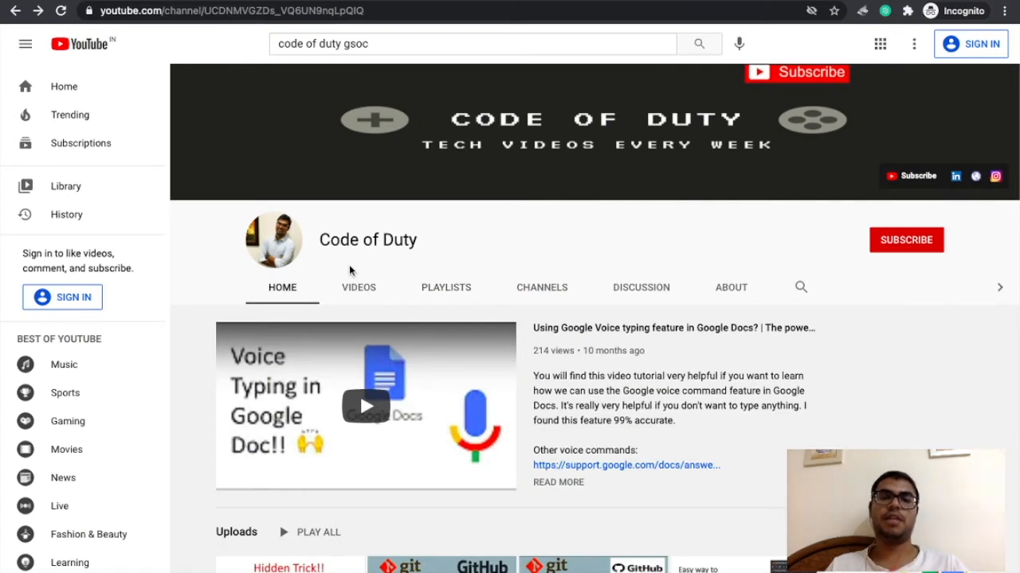
{"action": "mouse_move", "coordinate": [311, 275]}
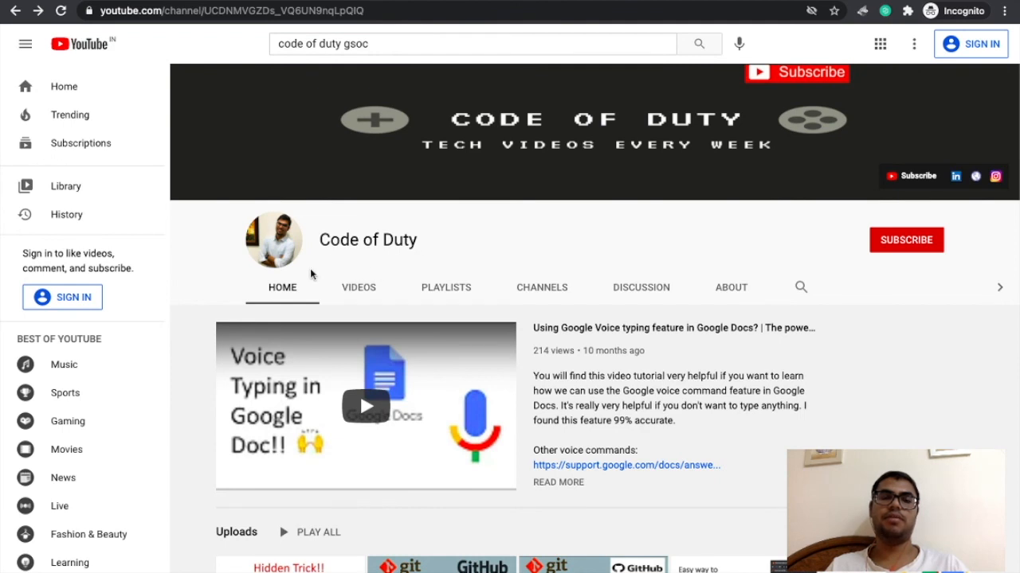